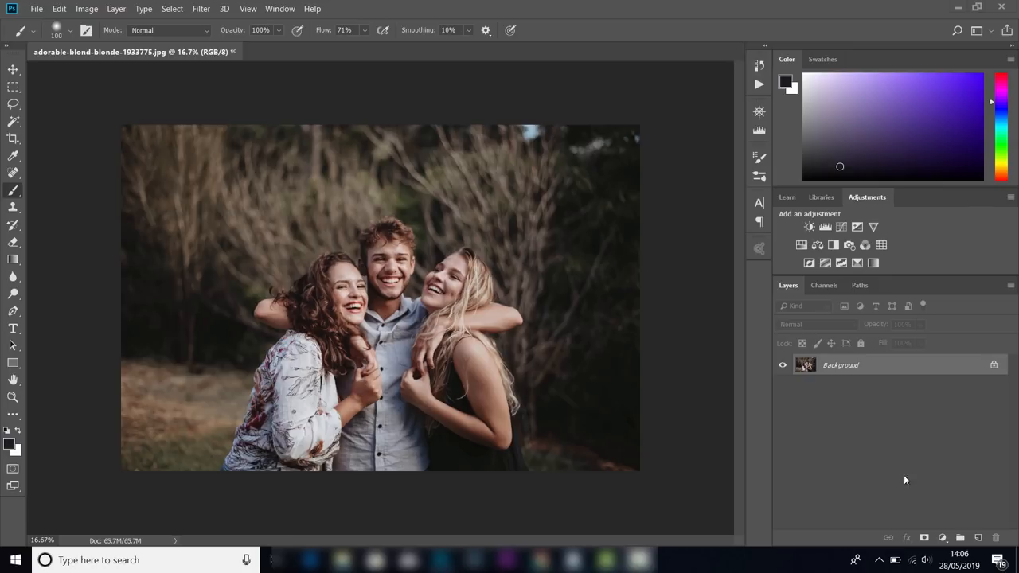
pyautogui.moveTo(397, 309)
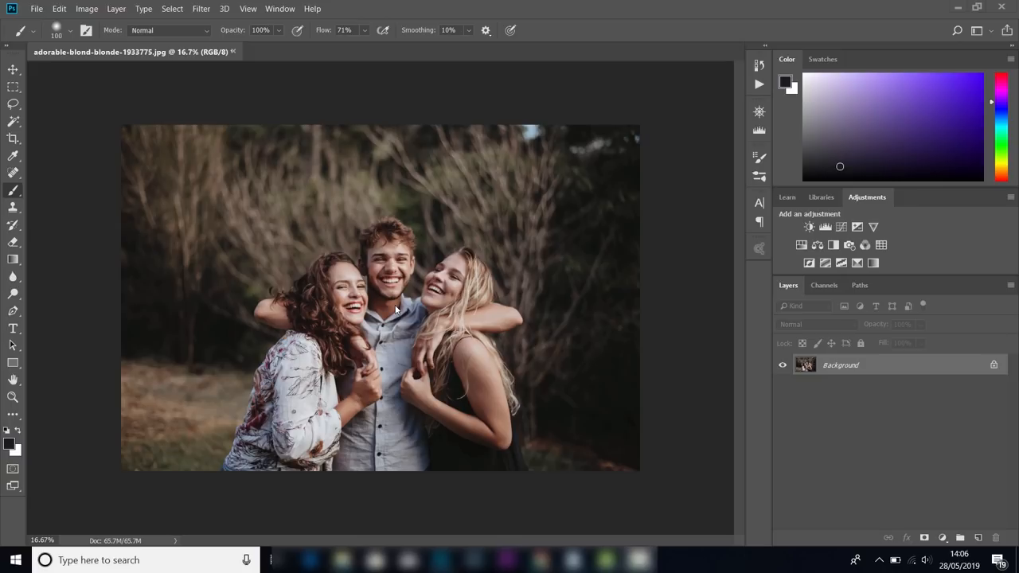
pyautogui.moveTo(277, 202)
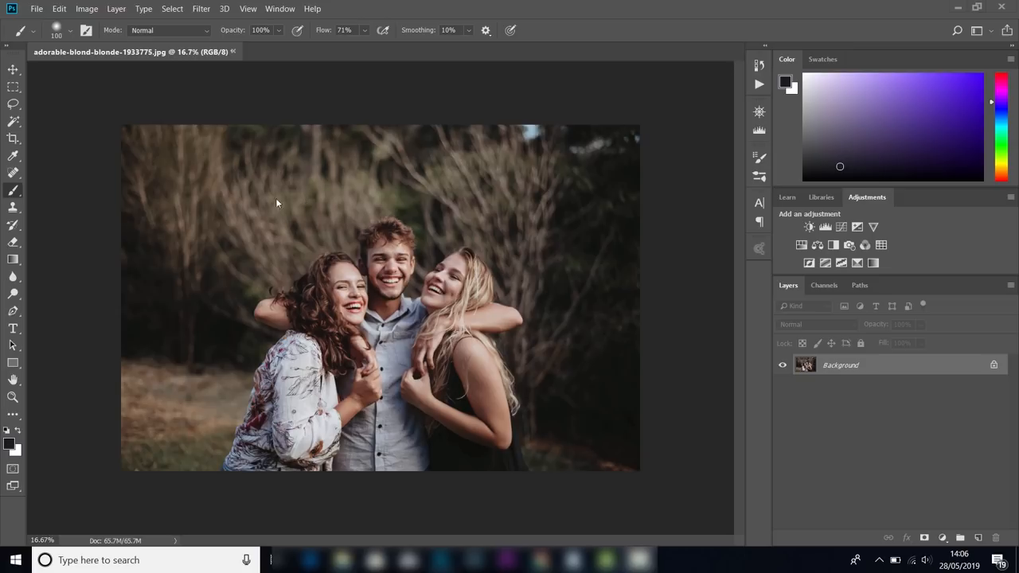
# Bring up the Export As dialog from the File menu, showing the photo as full-size JPG.
pyautogui.click(37, 10)
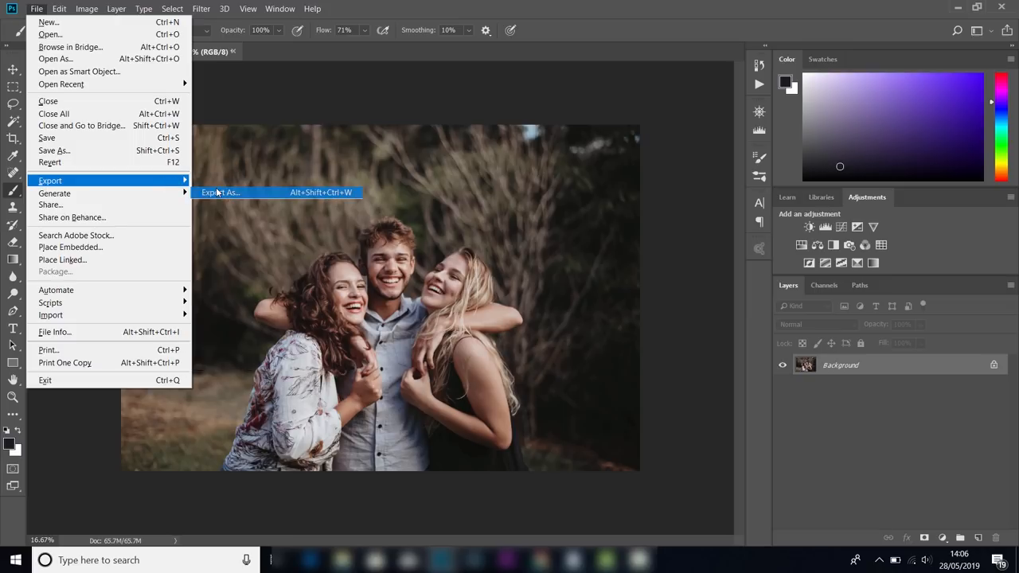
pyautogui.click(220, 191)
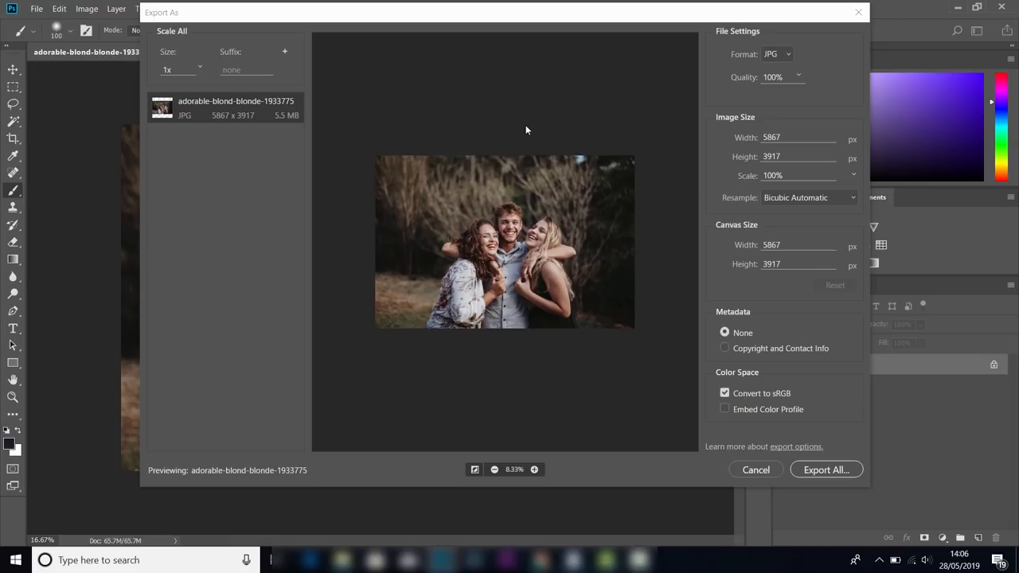
pyautogui.moveTo(817, 60)
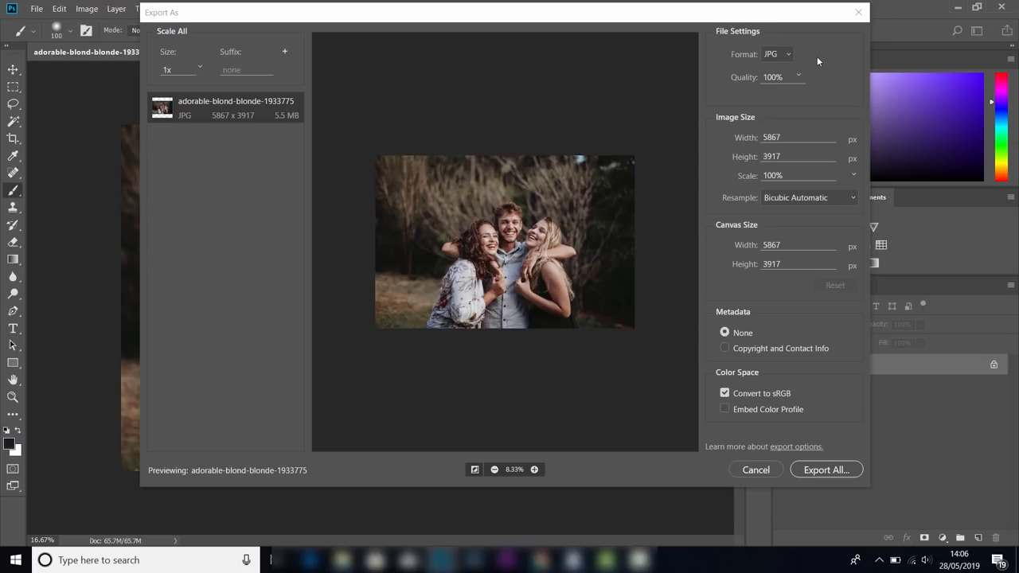
pyautogui.moveTo(806, 61)
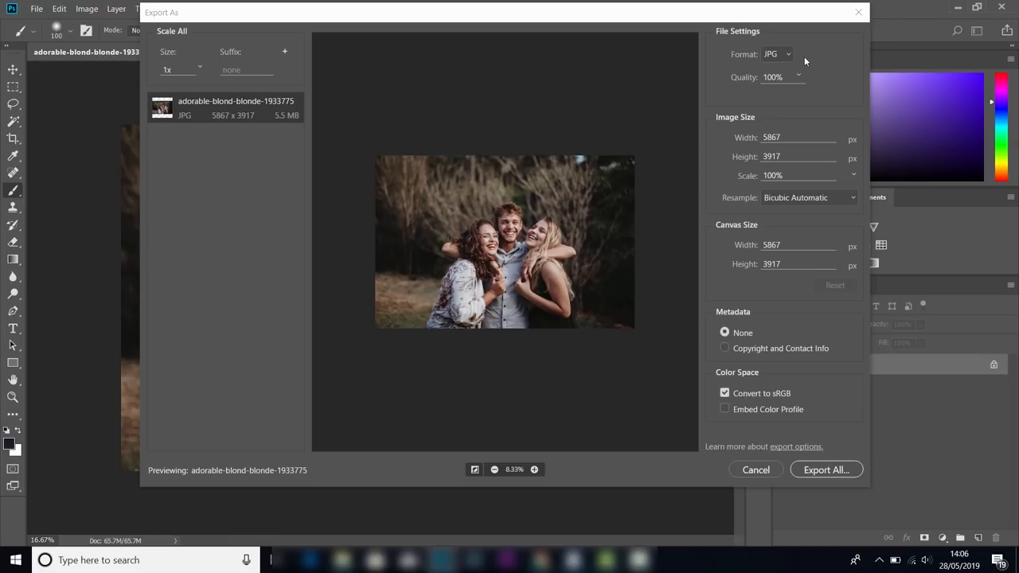
pyautogui.moveTo(787, 61)
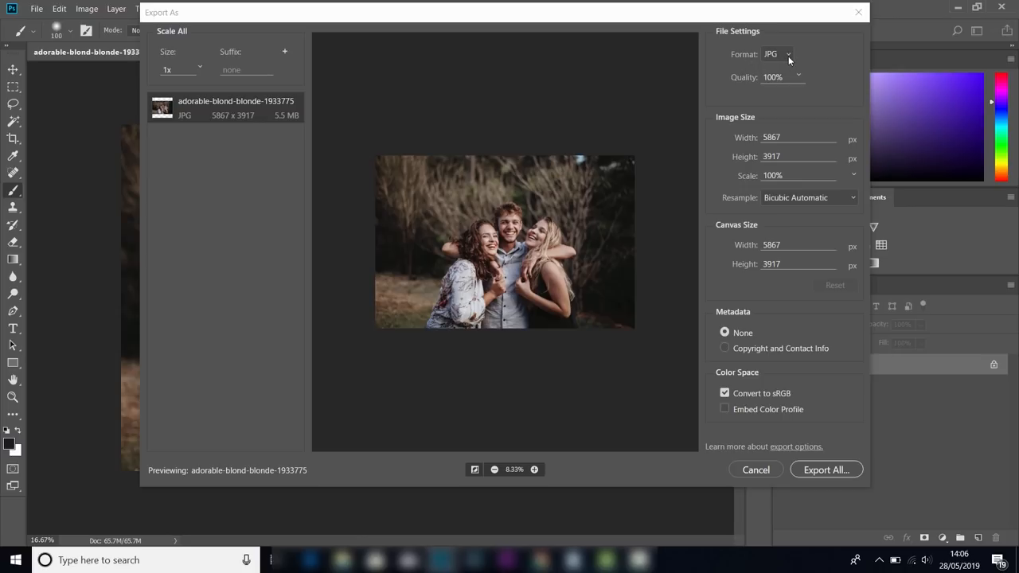
# Switch the export format from JPG to PNG with transparency on.
pyautogui.click(777, 54)
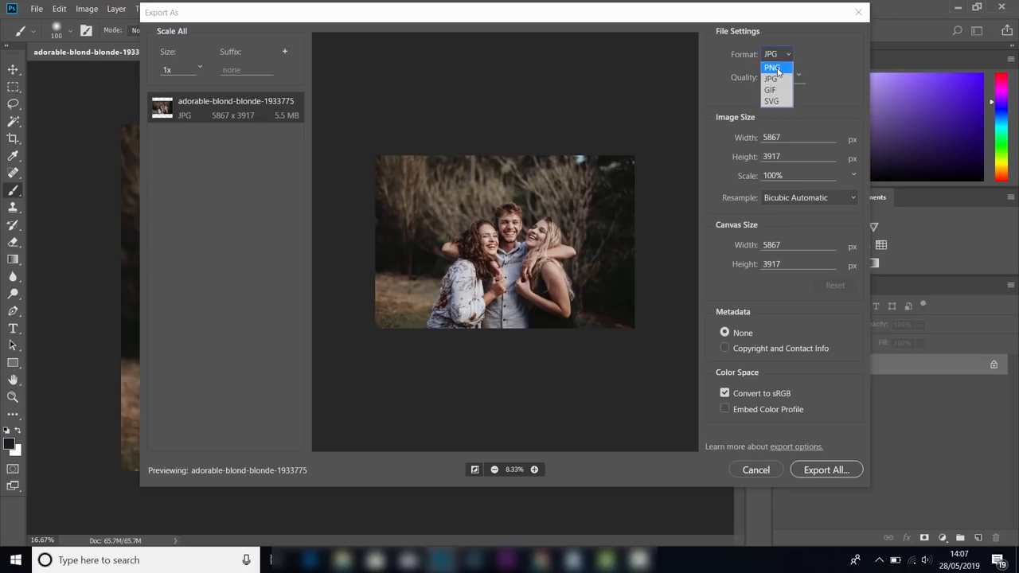
pyautogui.click(770, 66)
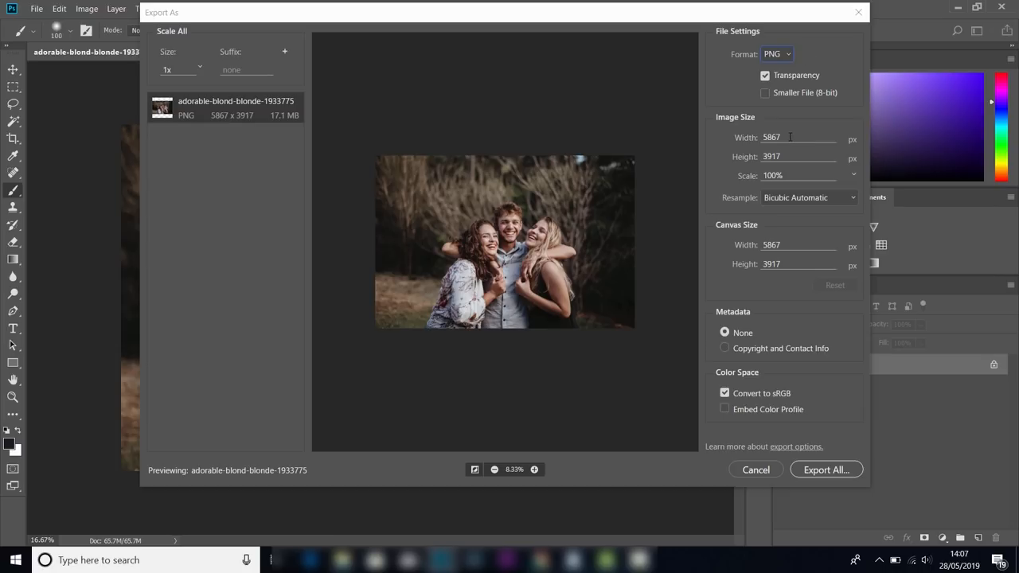
pyautogui.moveTo(781, 137)
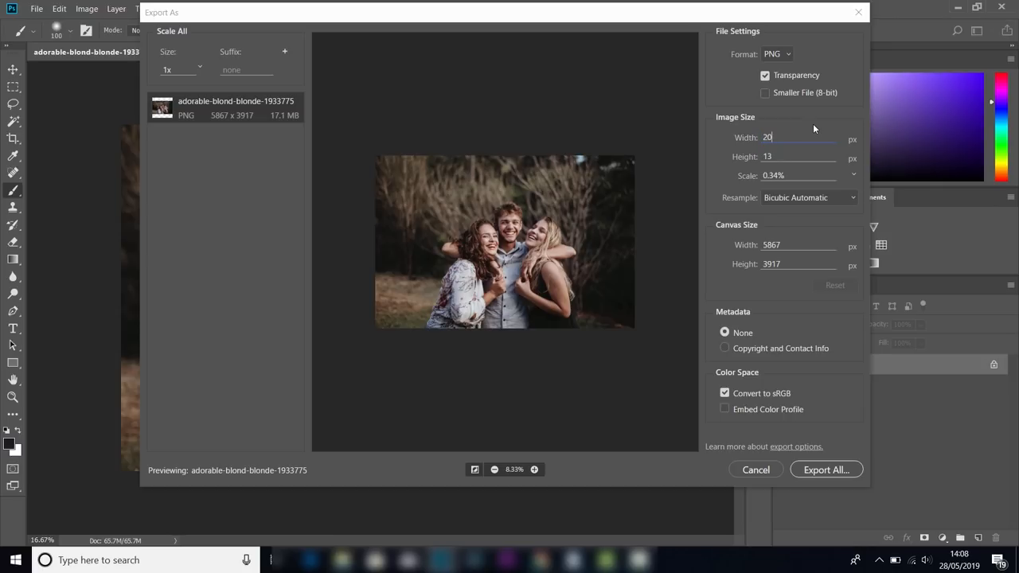
# Set the export width so the image resizes to 718 × 481 px (~12% scale).
pyautogui.write('2048')
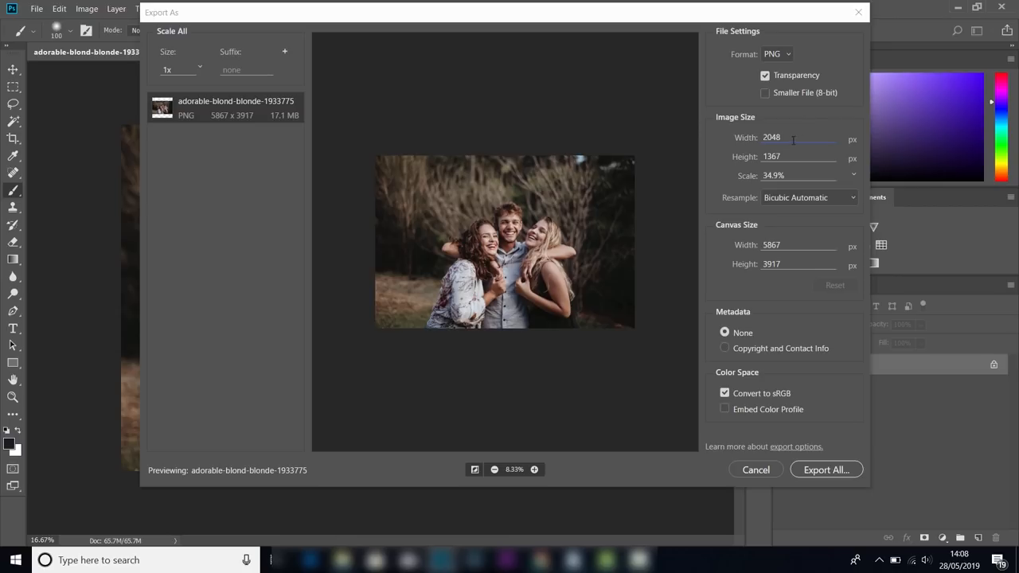
pyautogui.tripleClick(771, 137)
pyautogui.write('960')
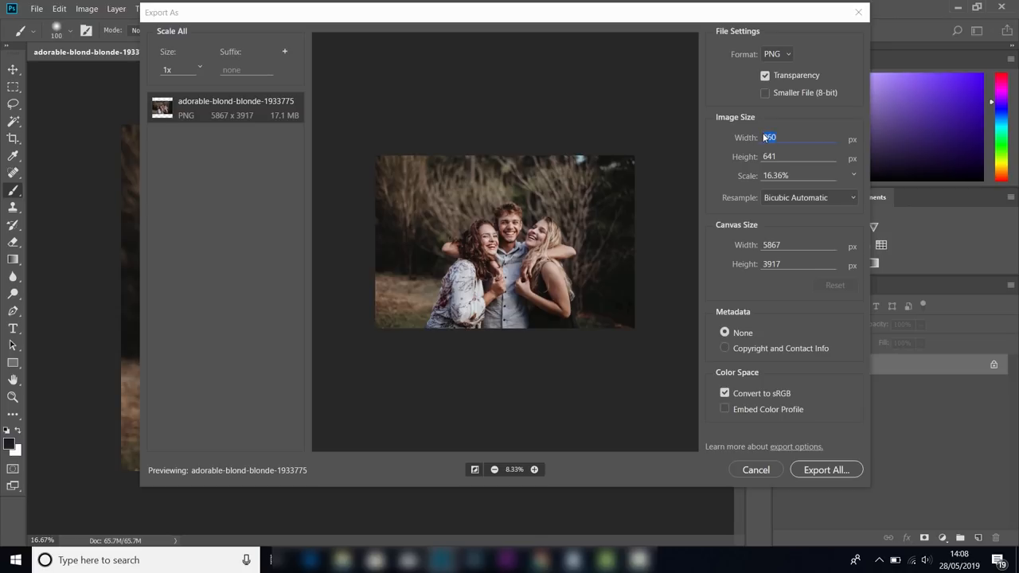
pyautogui.write('720')
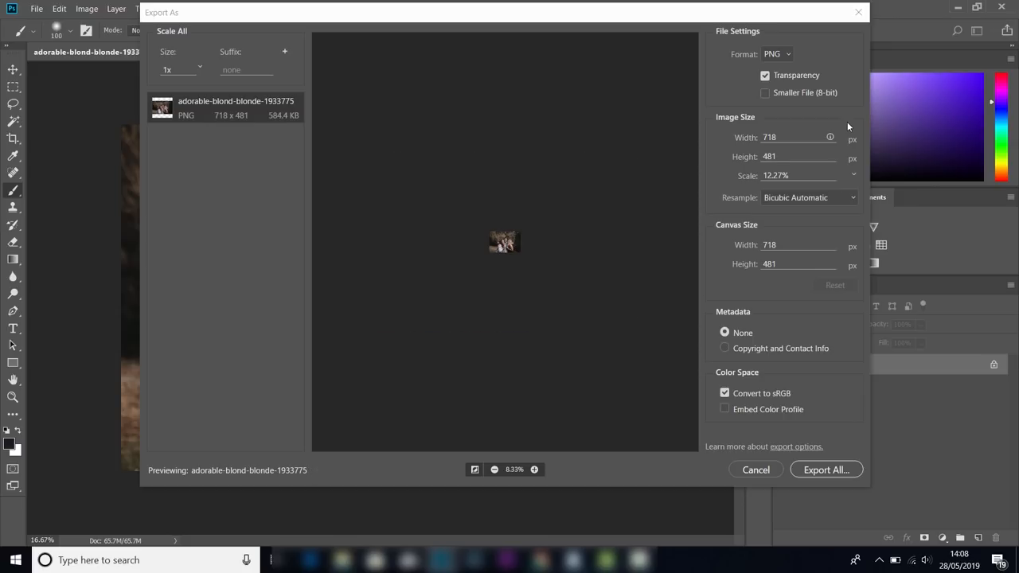
pyautogui.moveTo(788, 191)
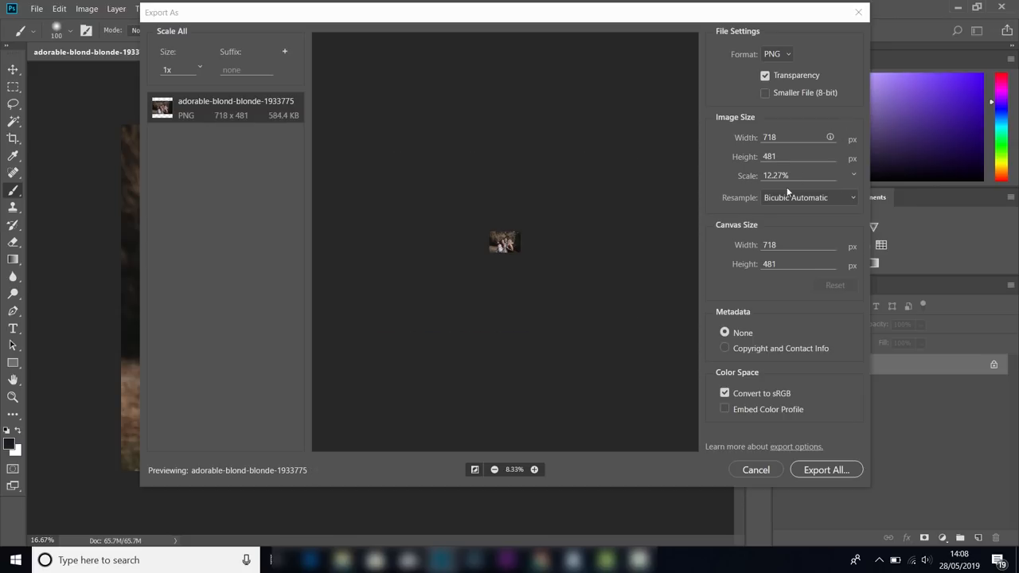
pyautogui.moveTo(747, 204)
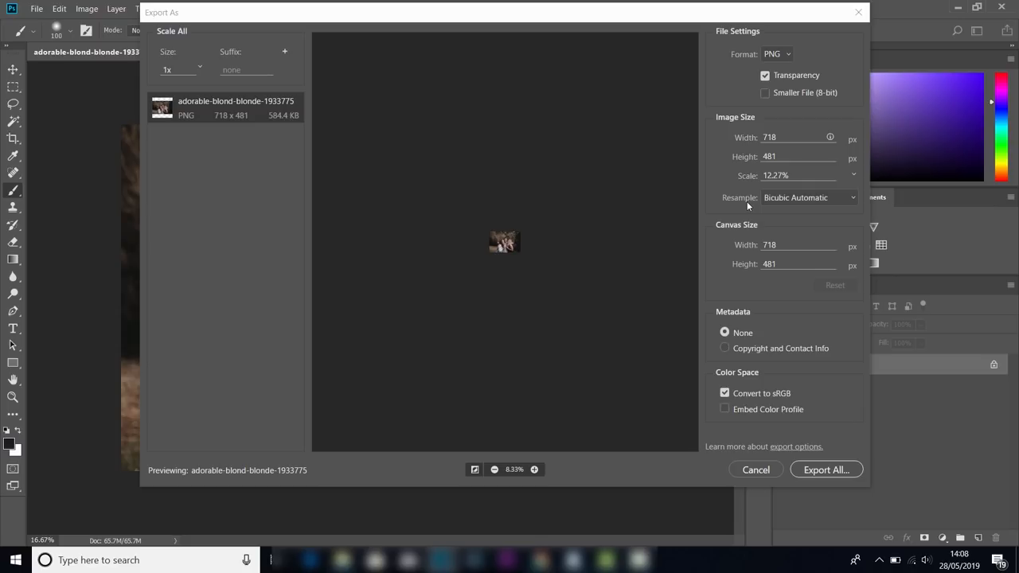
pyautogui.moveTo(852, 200)
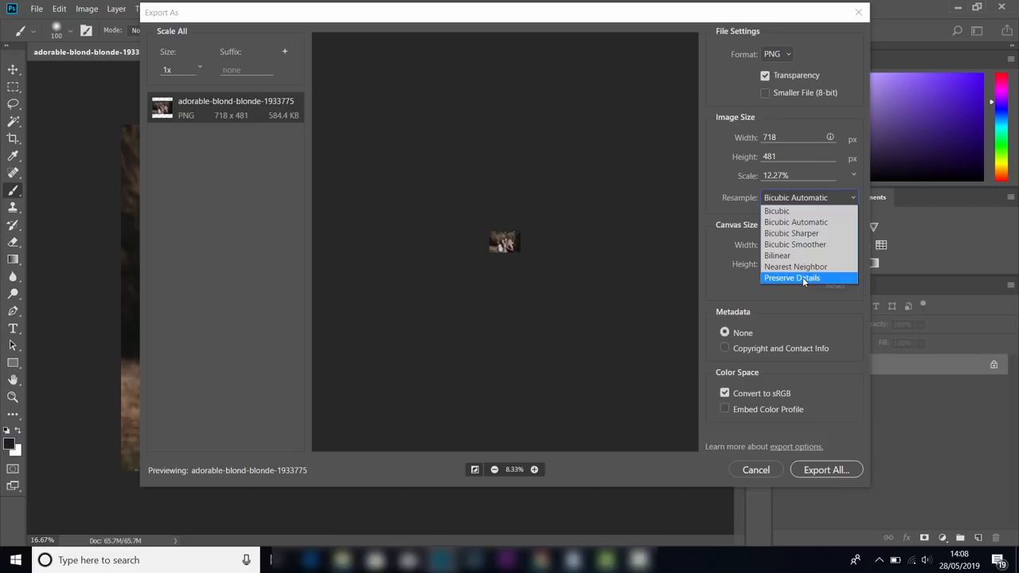
# Change the resampling method from Bicubic Automatic to Preserve Details.
pyautogui.click(792, 277)
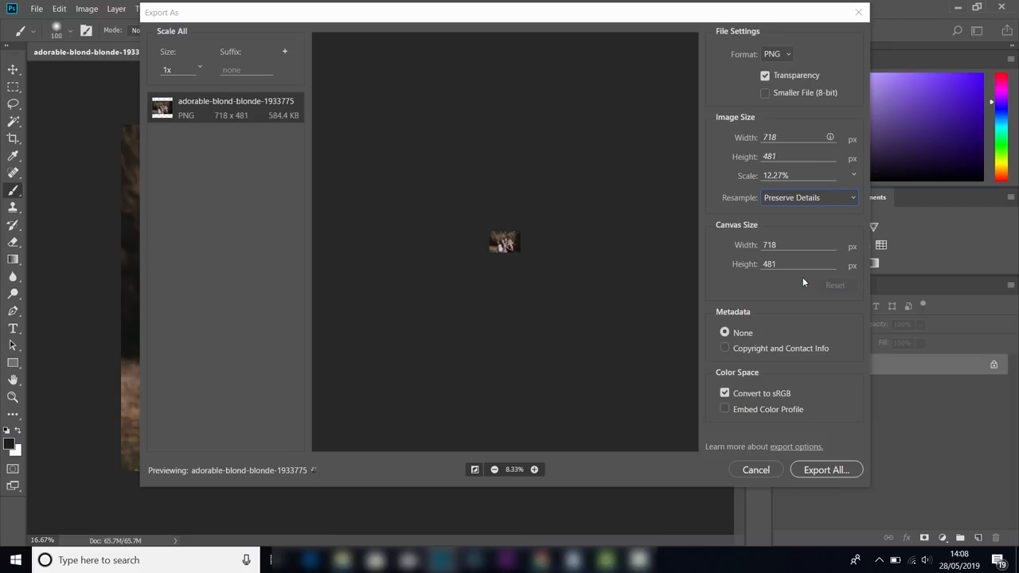
pyautogui.moveTo(755, 226)
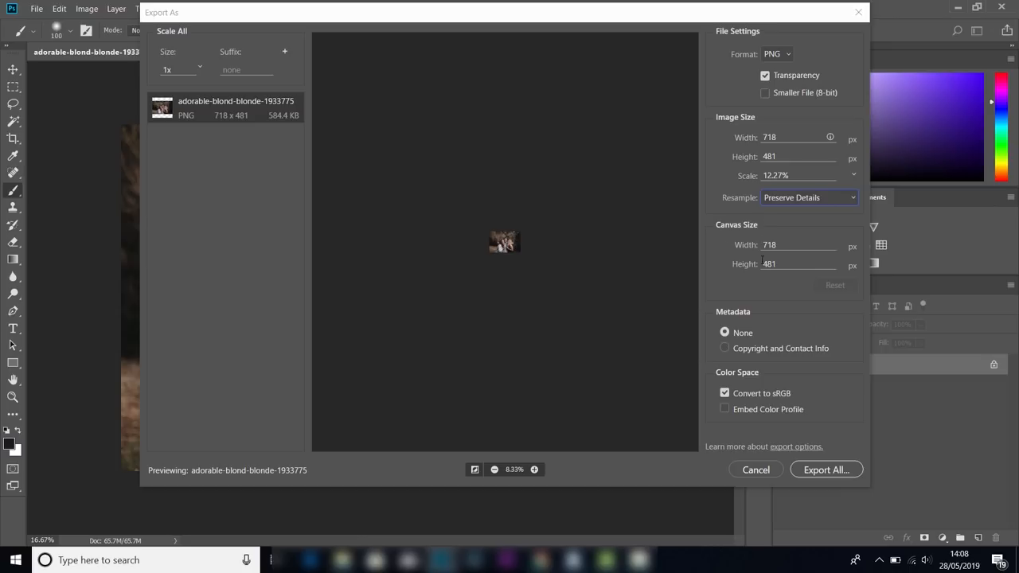
pyautogui.moveTo(755, 335)
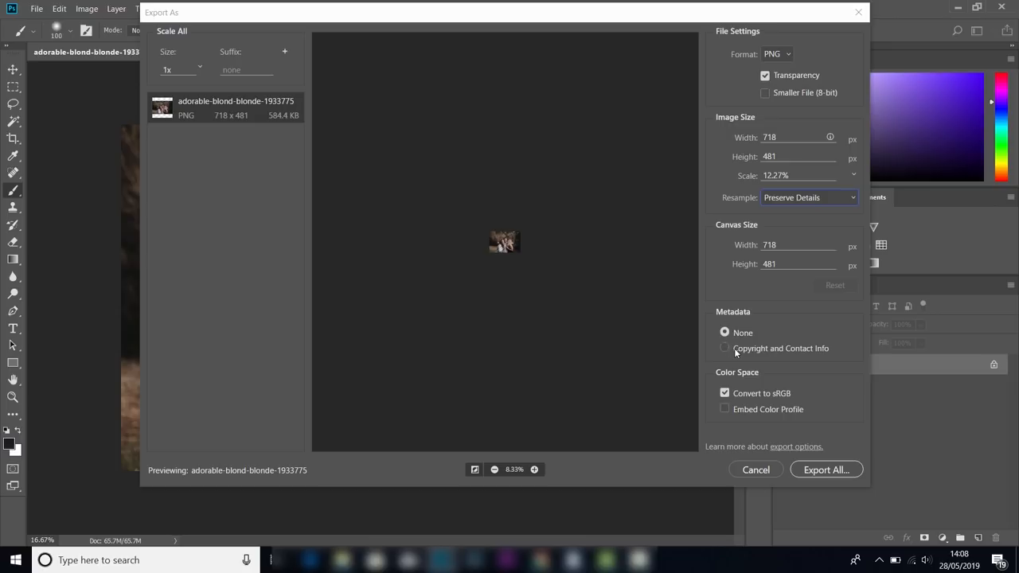
pyautogui.moveTo(747, 356)
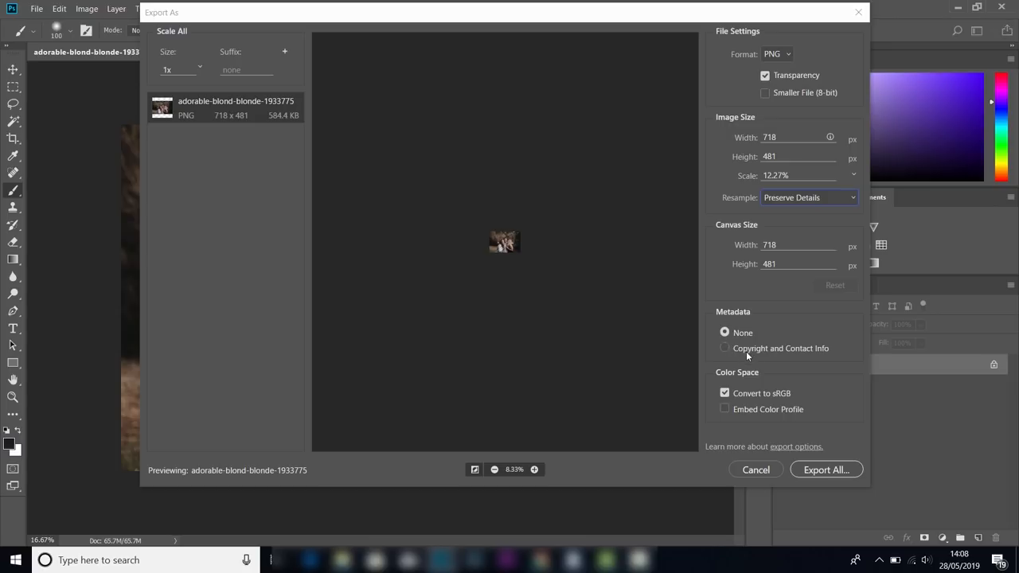
pyautogui.moveTo(771, 379)
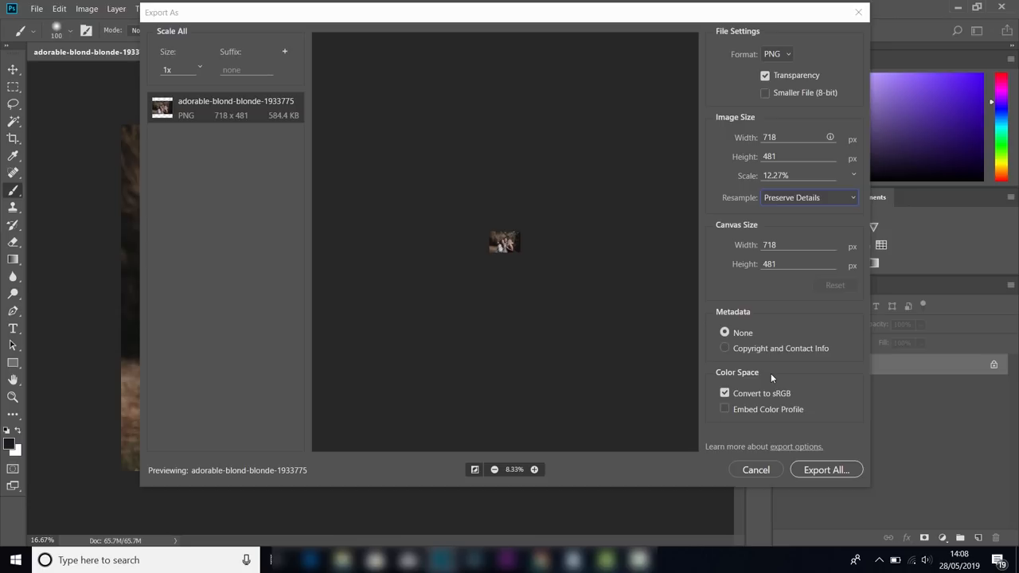
pyautogui.moveTo(762, 402)
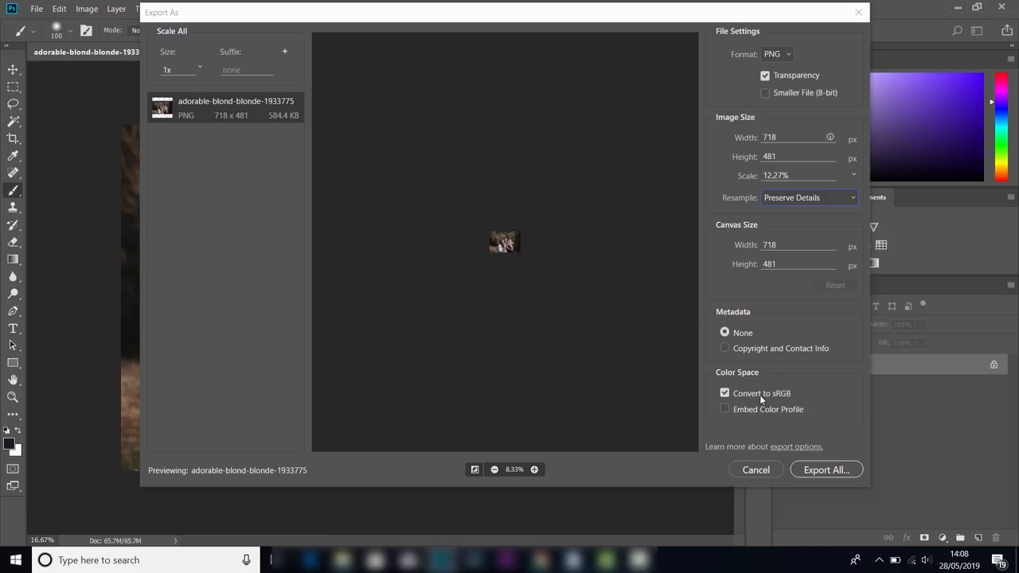
pyautogui.click(725, 391)
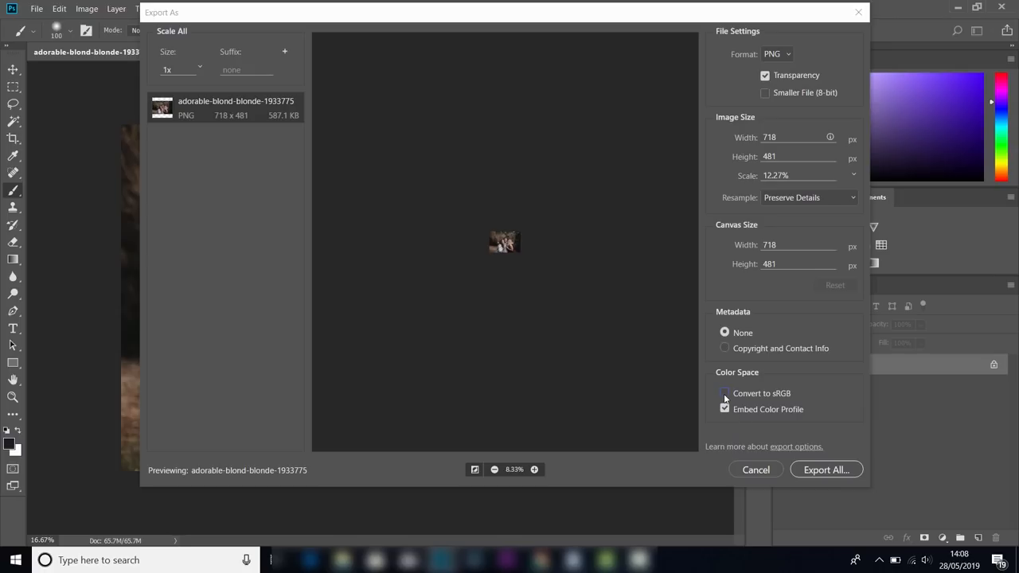
pyautogui.click(725, 392)
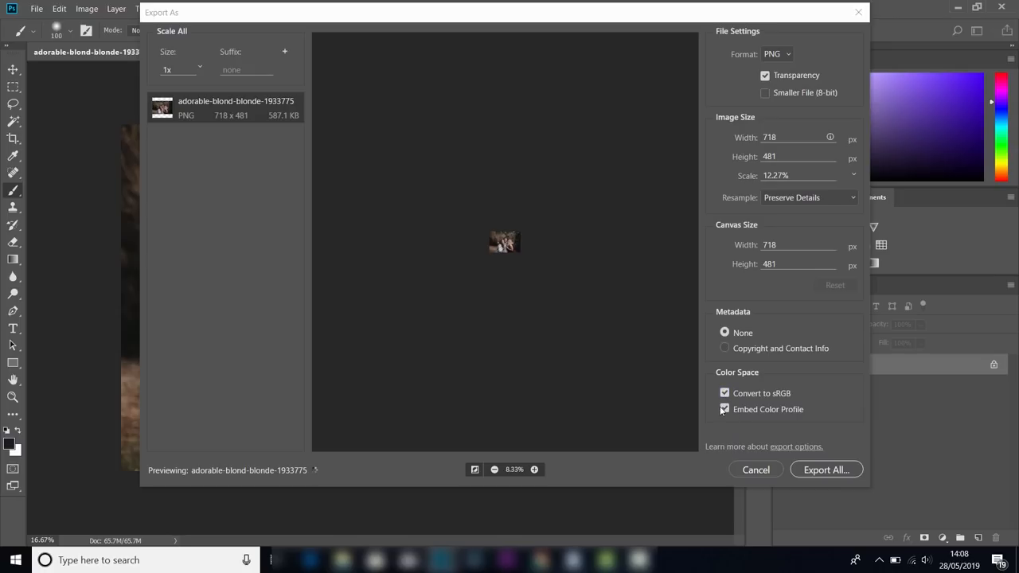
pyautogui.click(724, 409)
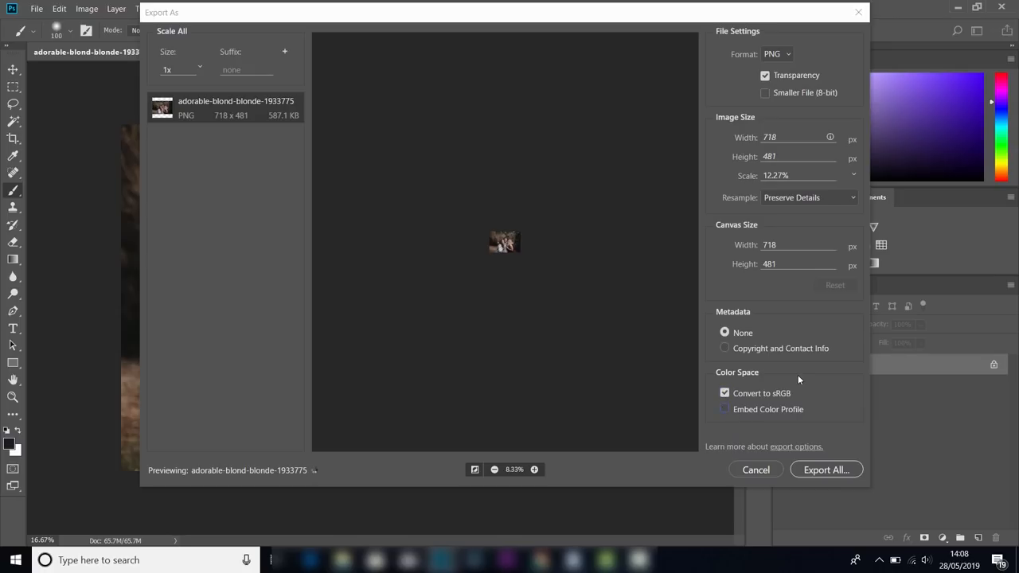